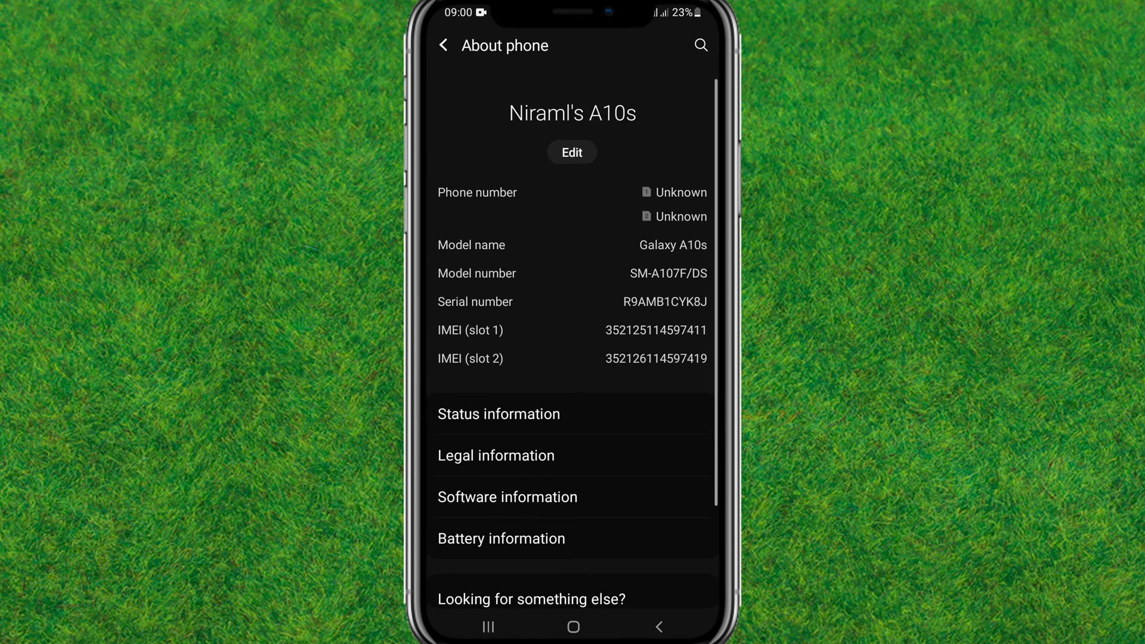
# Unlock developer mode from the phone's software information page.
pyautogui.scroll(-3)
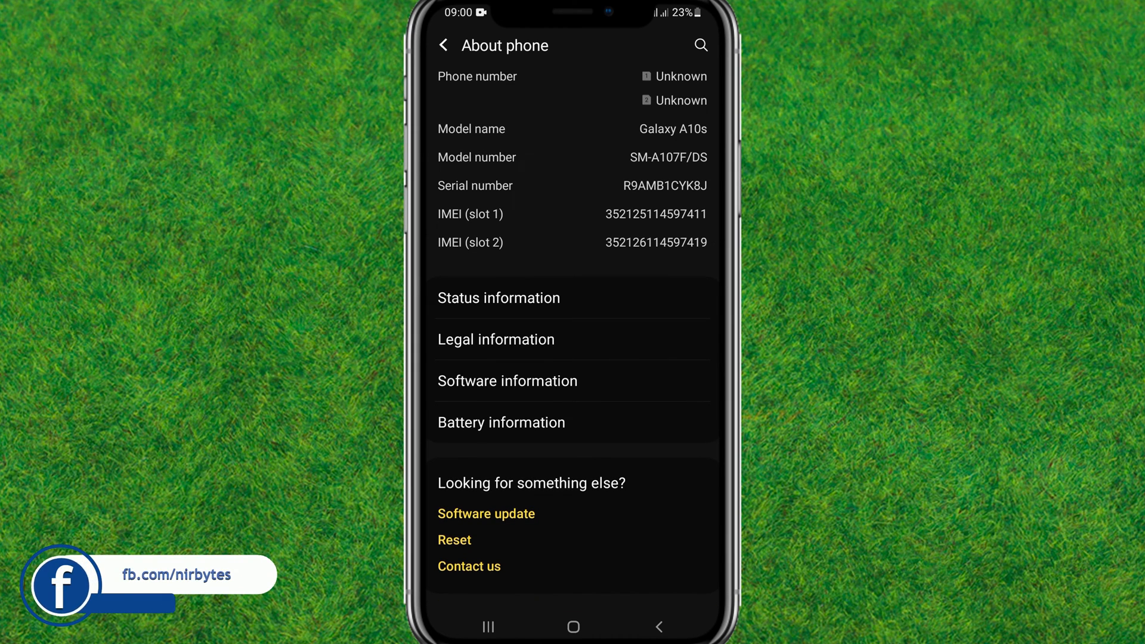
pyautogui.click(507, 380)
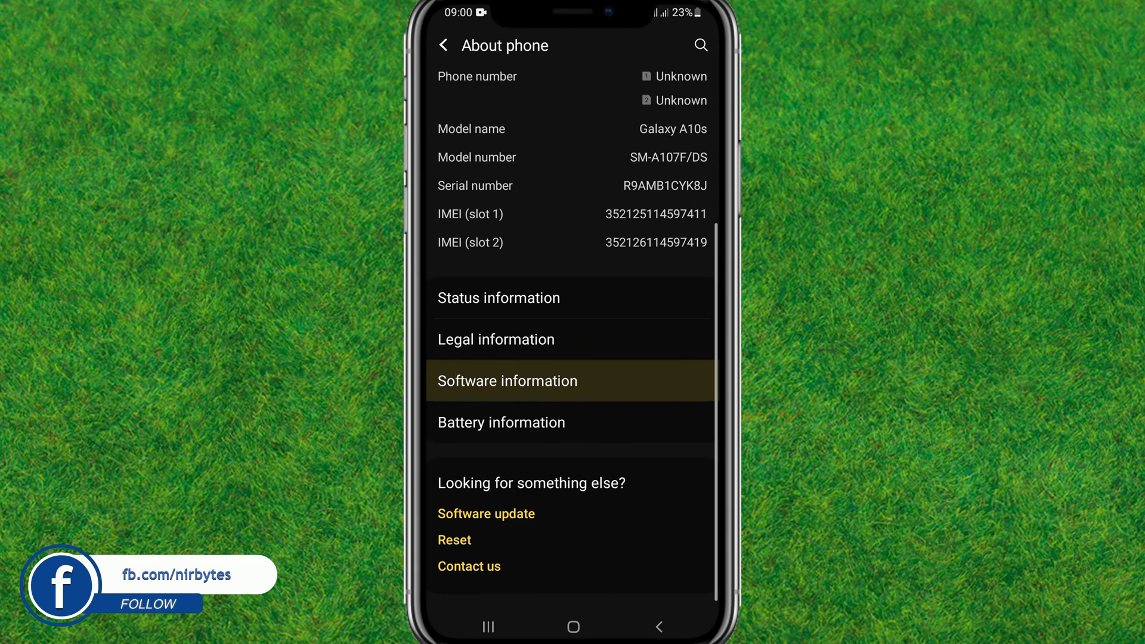
pyautogui.click(507, 380)
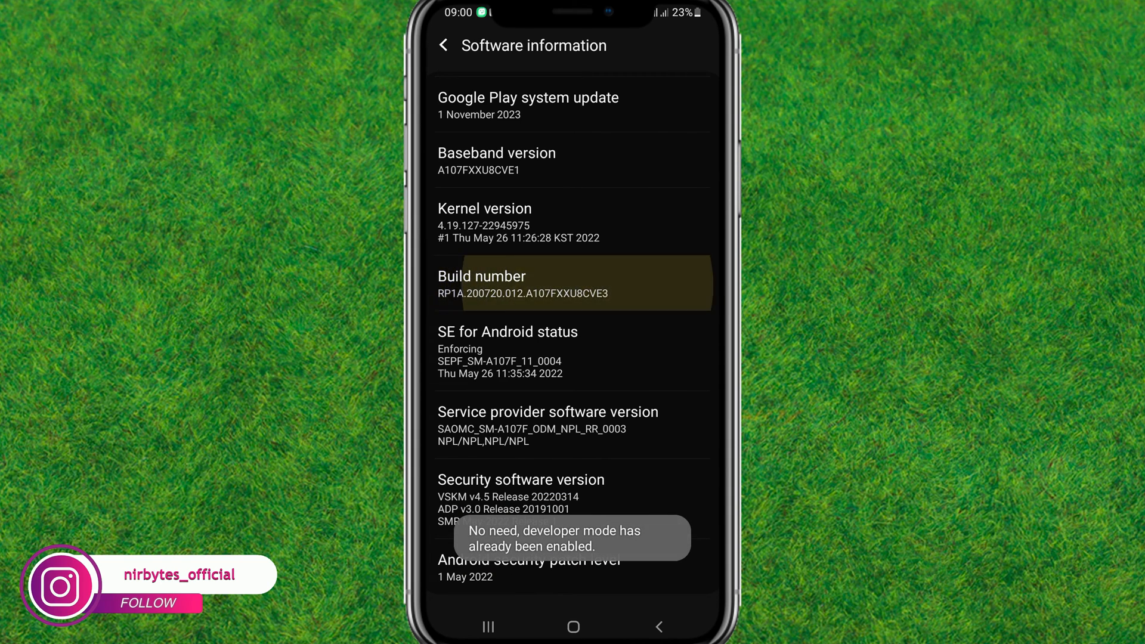
pyautogui.click(573, 284)
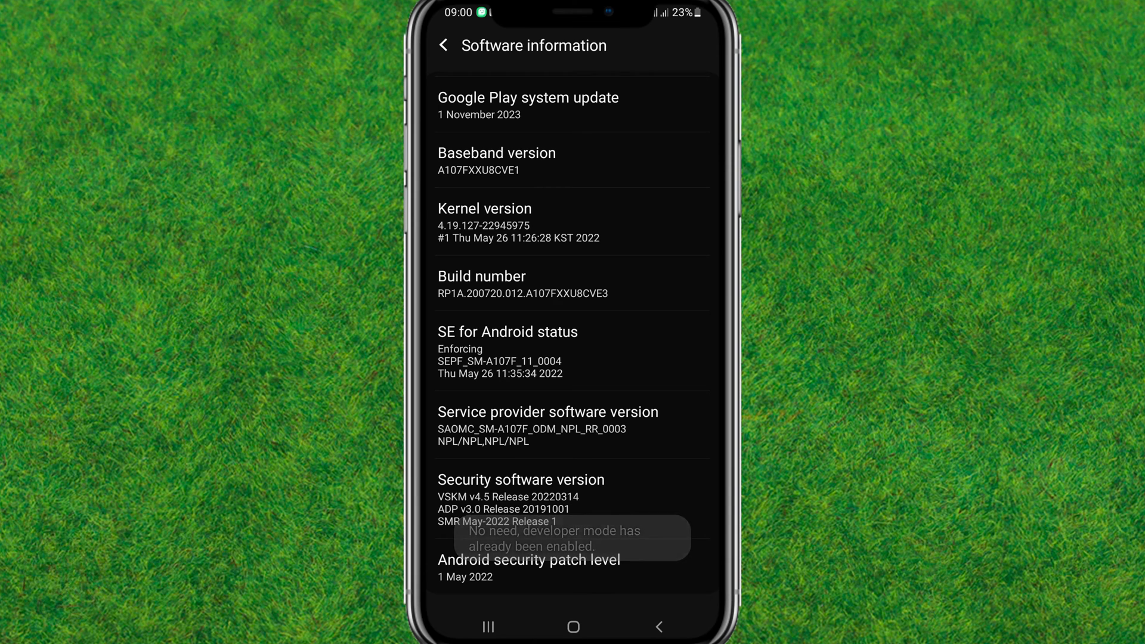
# Return through About phone to the main Settings list and scroll to Developer options.
pyautogui.click(443, 45)
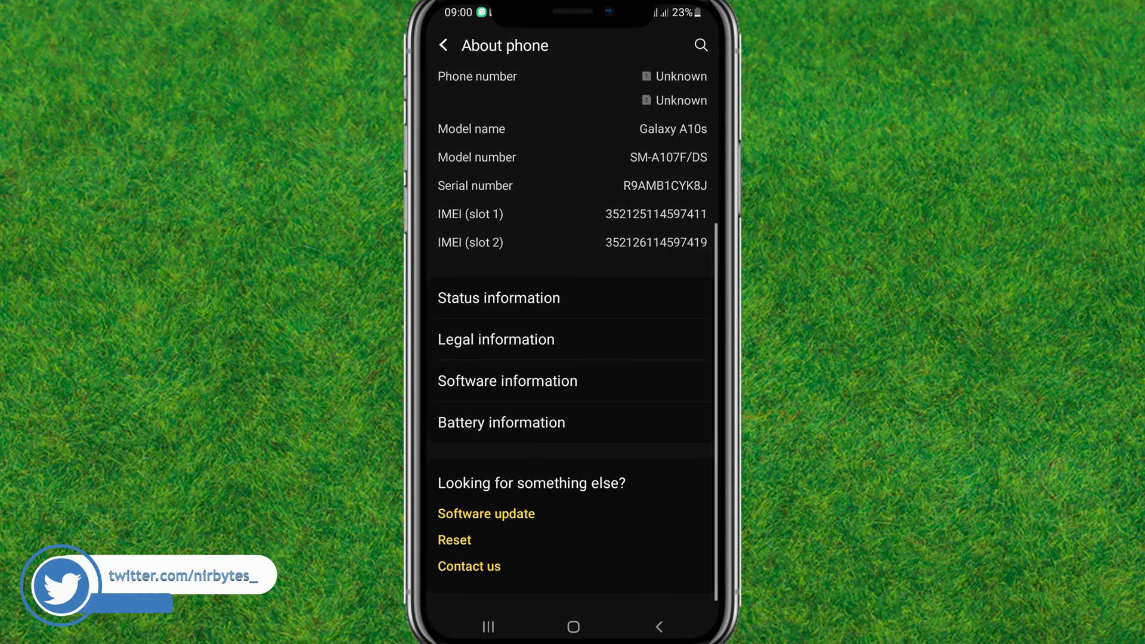
pyautogui.click(443, 45)
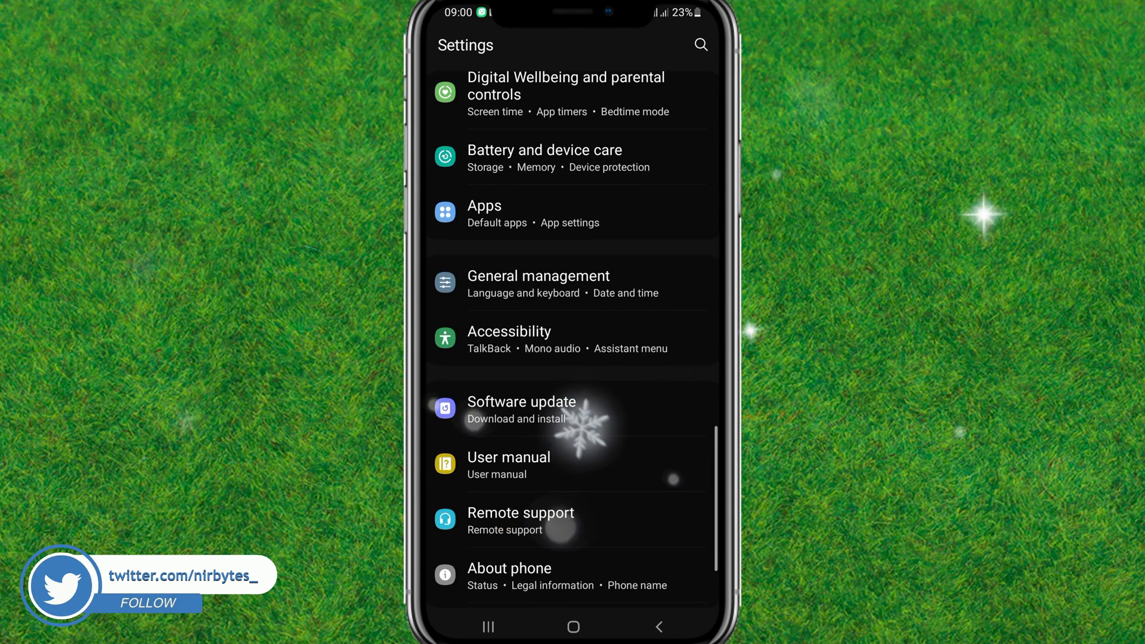
pyautogui.scroll(-3)
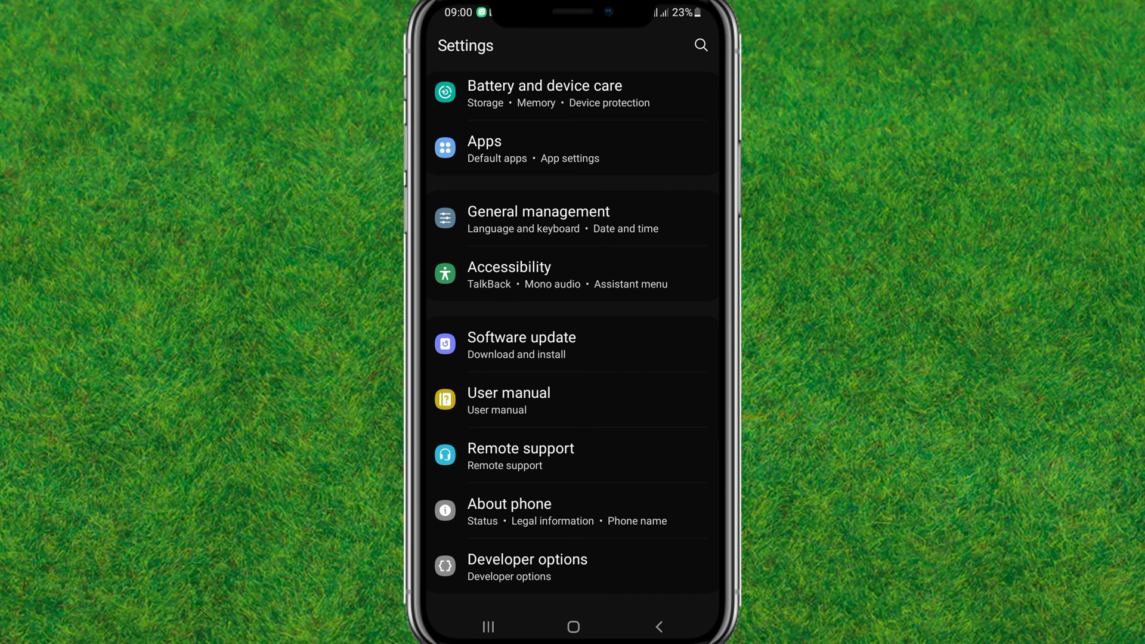
# Open Developer options, scroll to the OEM unlocking toggle, then return home.
pyautogui.click(527, 567)
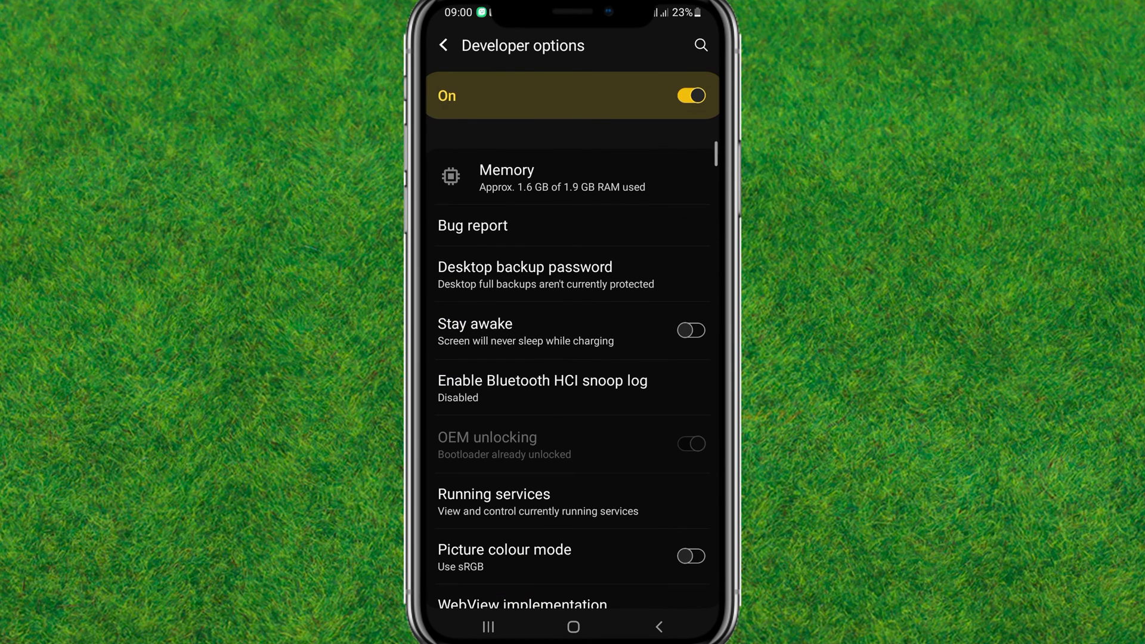
pyautogui.scroll(-3)
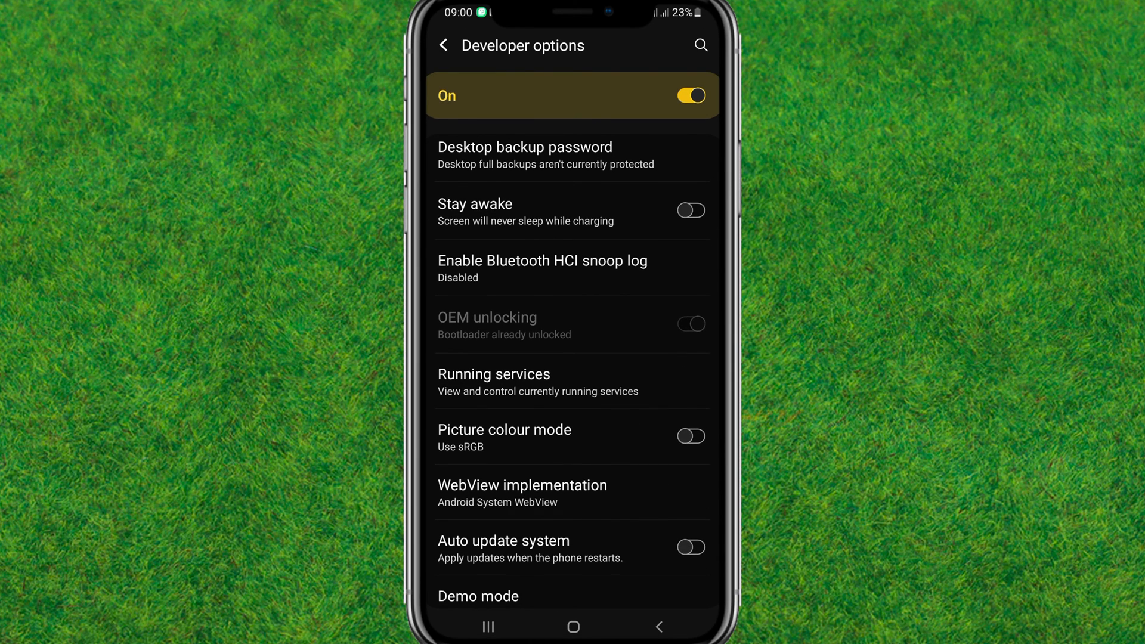
pyautogui.scroll(-3)
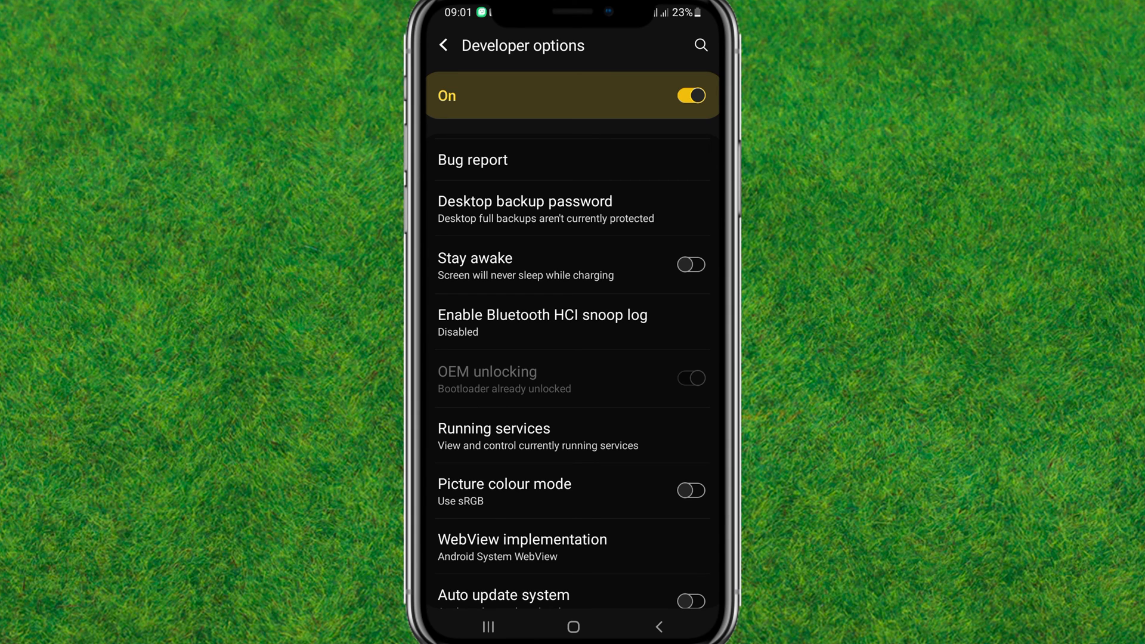
pyautogui.click(573, 627)
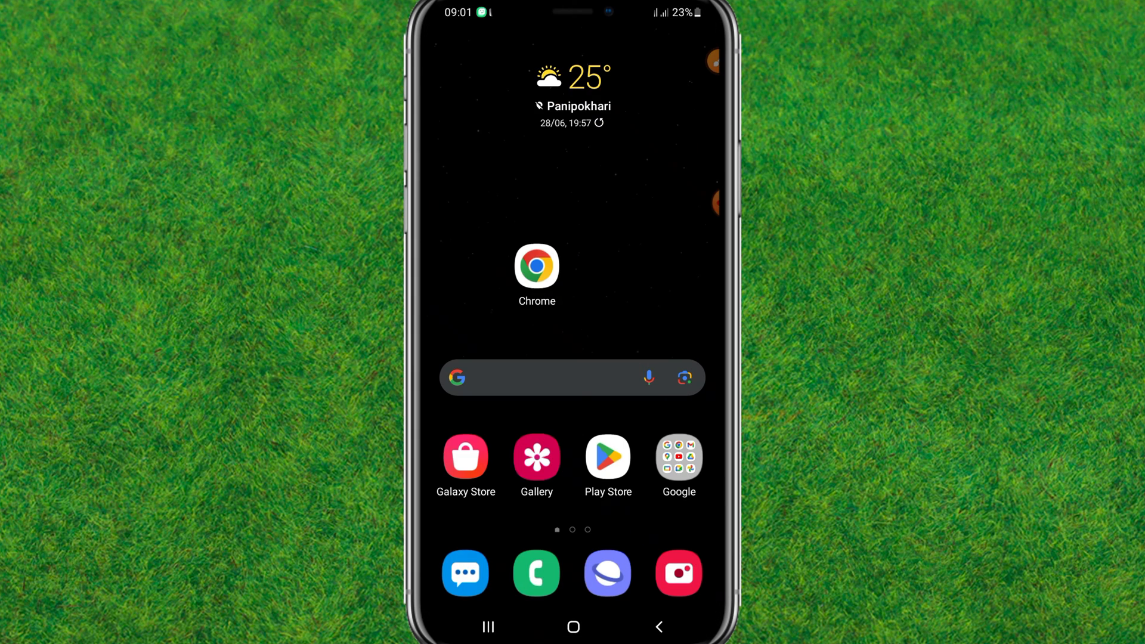